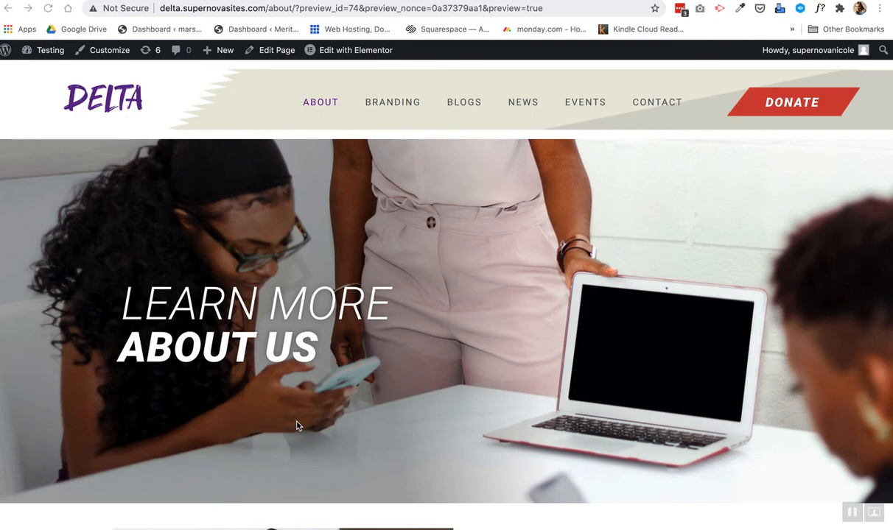
Inspect the About page with Chrome DevTools to preview it at iPhone 6/7/8 size.
{"action": "scroll", "scroll_direction": "down", "scroll_amount": 3}
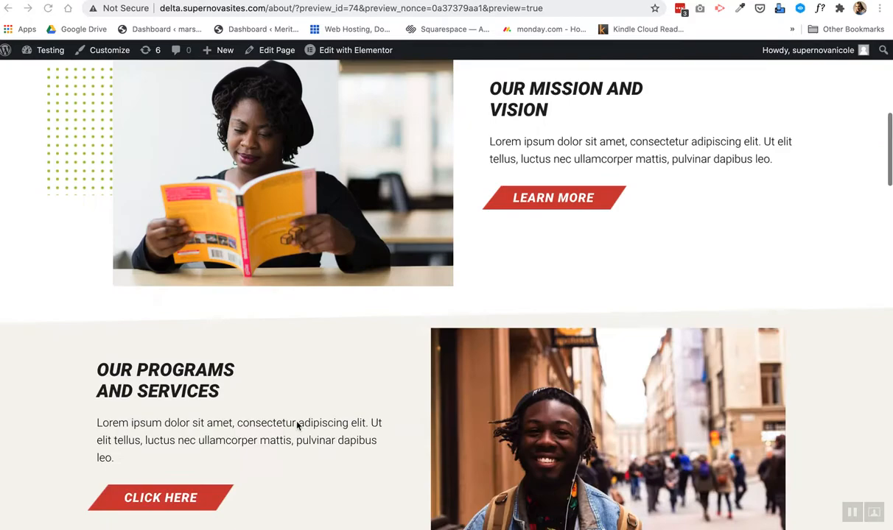
{"action": "scroll", "scroll_direction": "up", "scroll_amount": 3}
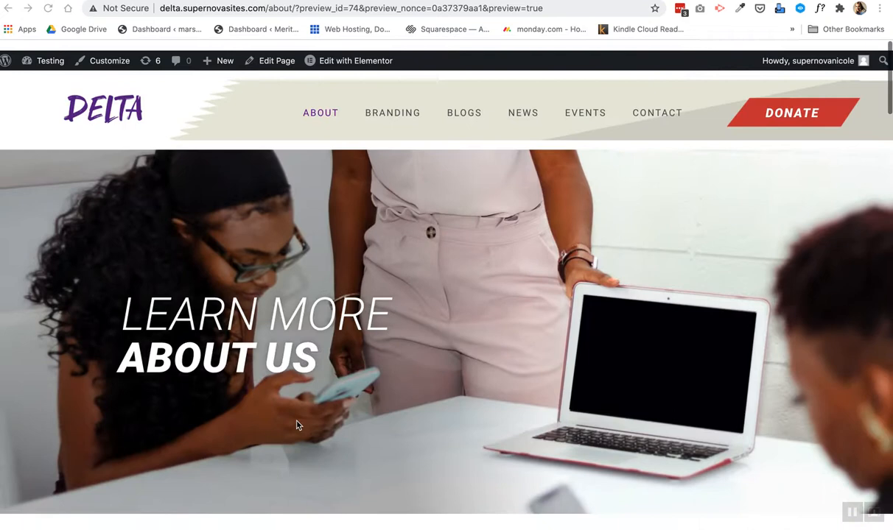
{"action": "right_click", "coordinate": [298, 424]}
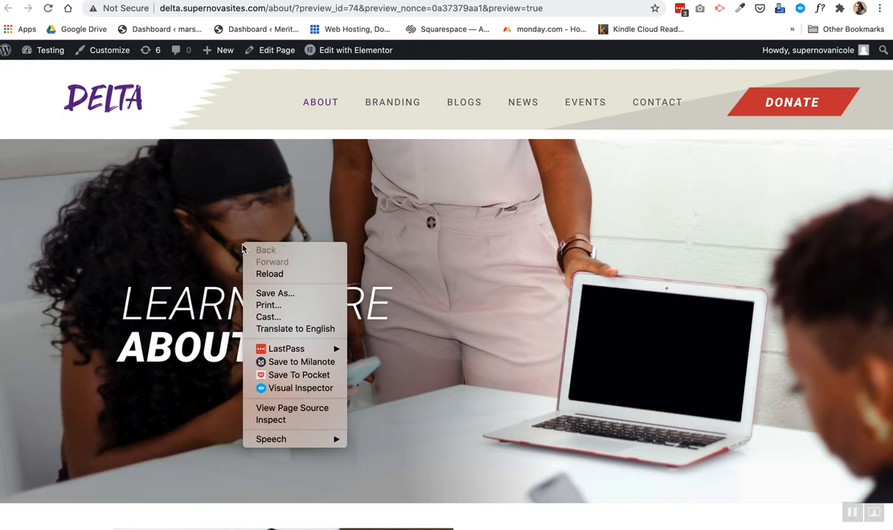
{"action": "left_click", "coordinate": [271, 420]}
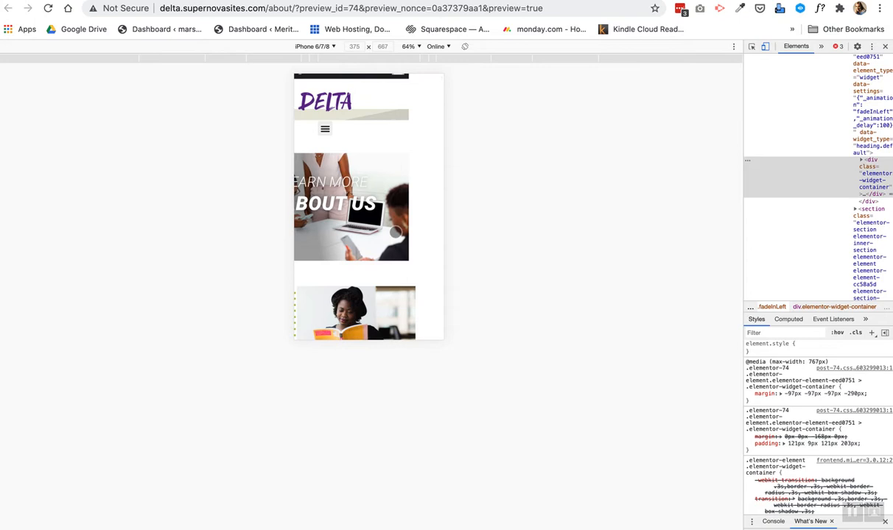
{"action": "scroll", "scroll_direction": "down", "scroll_amount": 3}
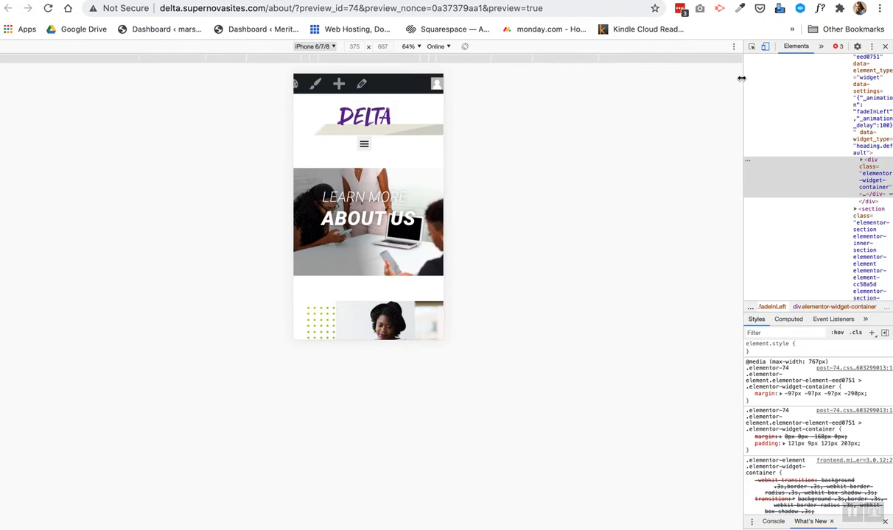
Run a Console script drawing a red dotted outline on every element of the mobile page.
{"action": "left_click", "coordinate": [636, 45]}
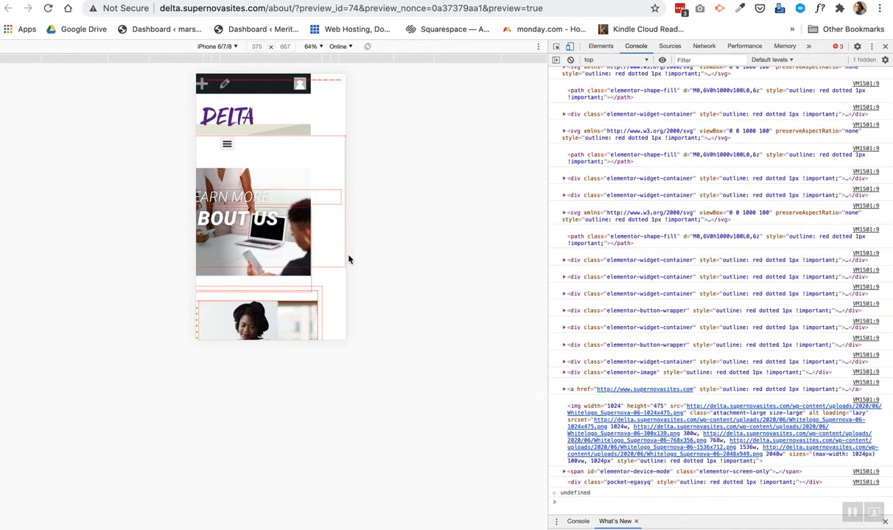
{"action": "scroll", "scroll_direction": "down", "scroll_amount": 3}
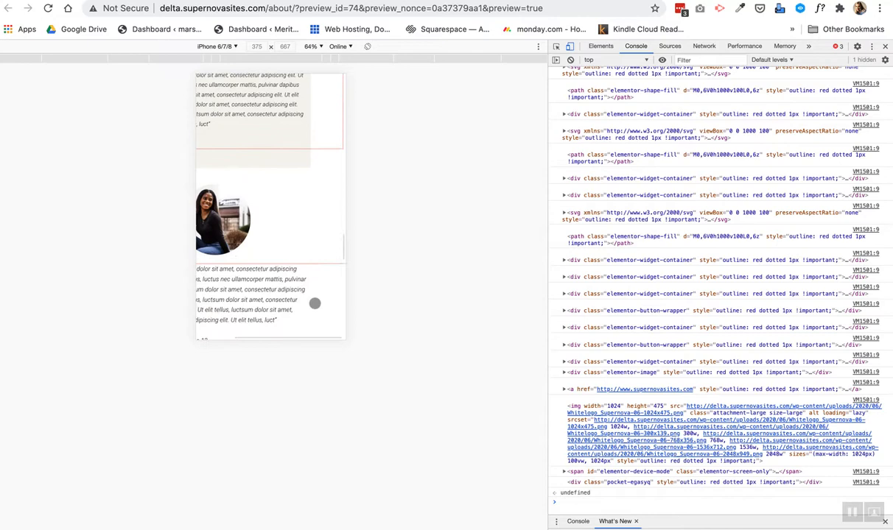
{"action": "scroll", "scroll_direction": "down", "scroll_amount": 3}
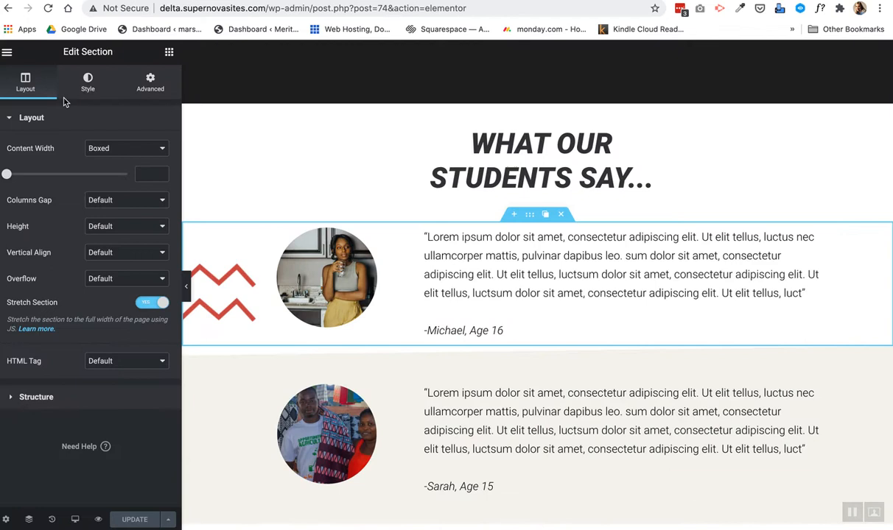
Set the testimonial section's Layout Overflow to Hidden and recheck the mobile preview.
{"action": "left_click", "coordinate": [125, 278]}
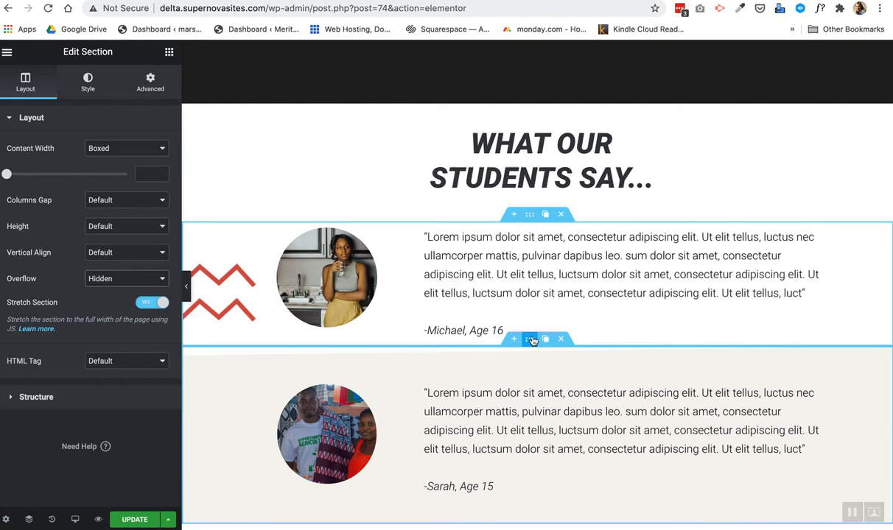
{"action": "scroll", "scroll_direction": "down", "scroll_amount": 3}
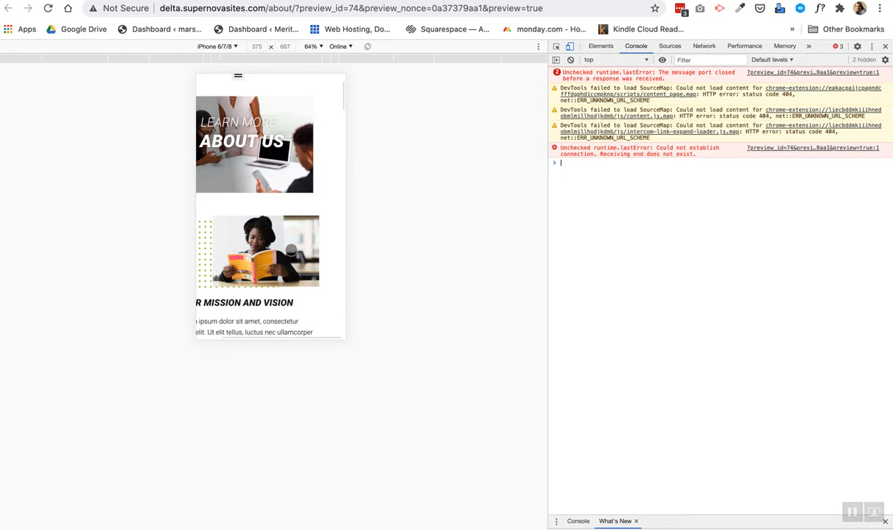
Scroll the red-outlined iPhone preview to spot elements overflowing near Our Mission and Vision.
{"action": "scroll", "scroll_direction": "down", "scroll_amount": 3}
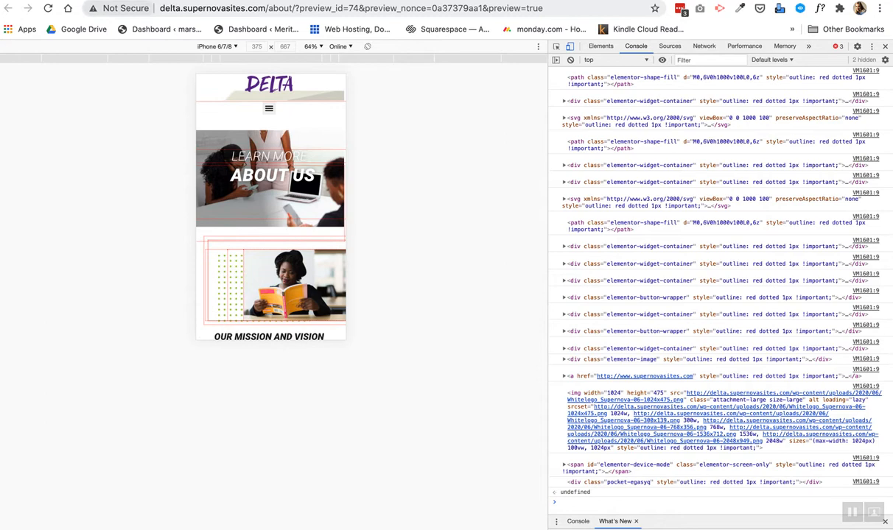
{"action": "scroll", "scroll_direction": "down", "scroll_amount": 3}
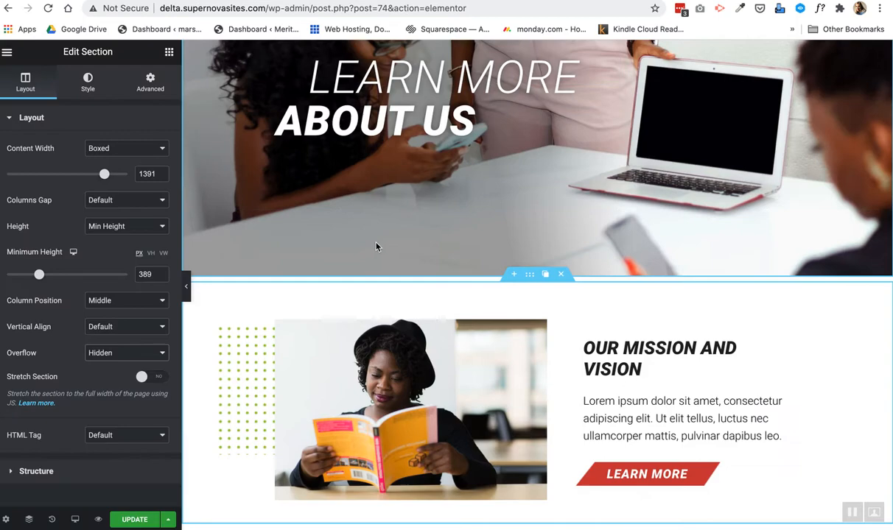
Set the Our Mission and Vision section's Overflow to Hidden and reload the outlined preview.
{"action": "scroll", "scroll_direction": "down", "scroll_amount": 3}
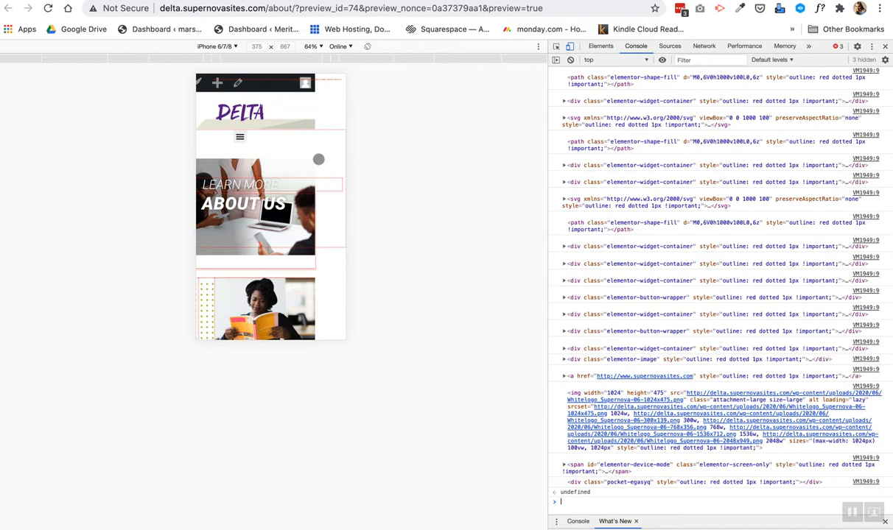
Scroll the iPhone preview down to the Our Mission and Vision section to review the fix.
{"action": "scroll", "scroll_direction": "down", "scroll_amount": 3}
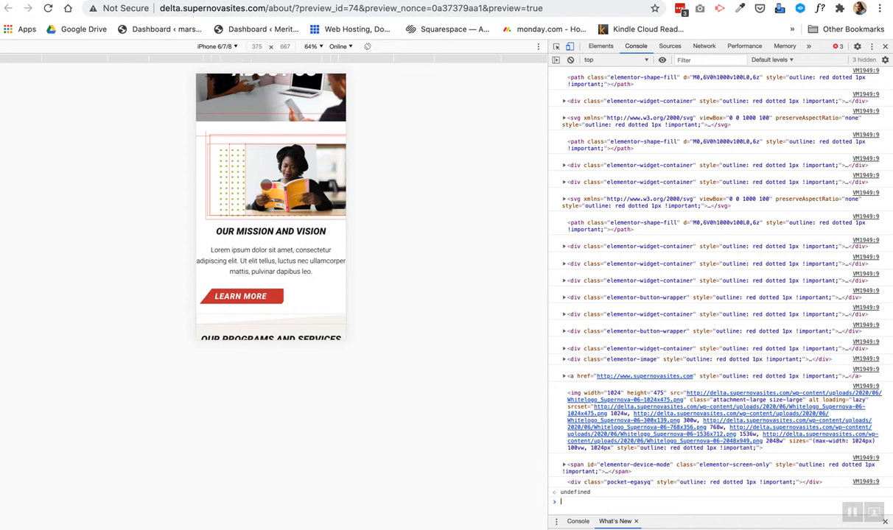
{"action": "scroll", "scroll_direction": "down", "scroll_amount": 3}
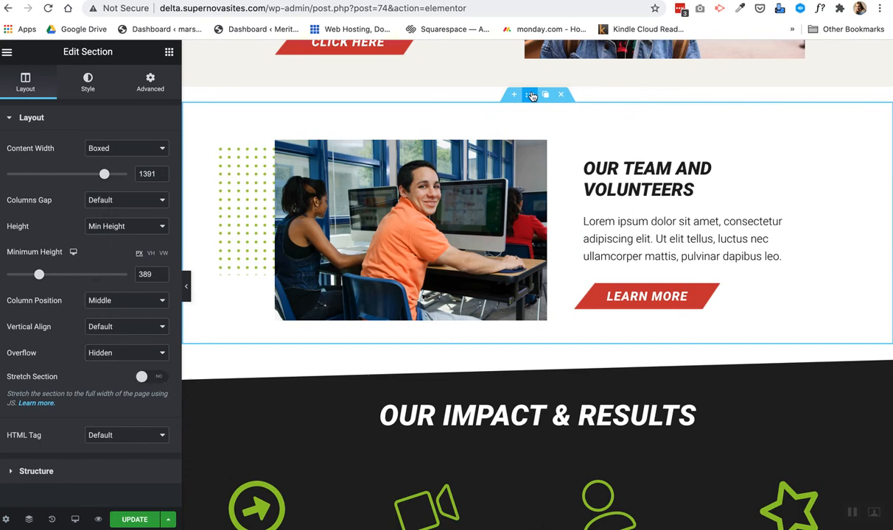
Select the Our Team and Volunteers section and set its Overflow to Hidden.
{"action": "left_click", "coordinate": [707, 221]}
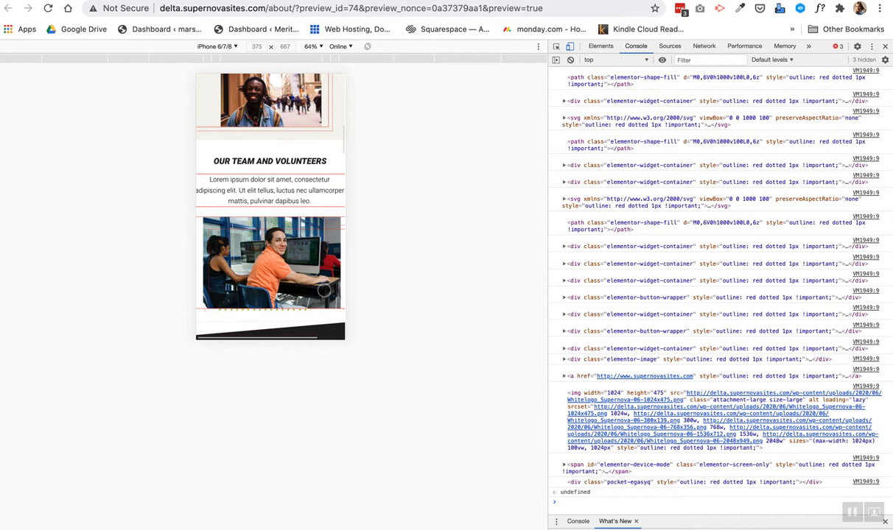
Scroll through the iPhone preview after the overflow changes and return to the top.
{"action": "scroll", "scroll_direction": "down", "scroll_amount": 3}
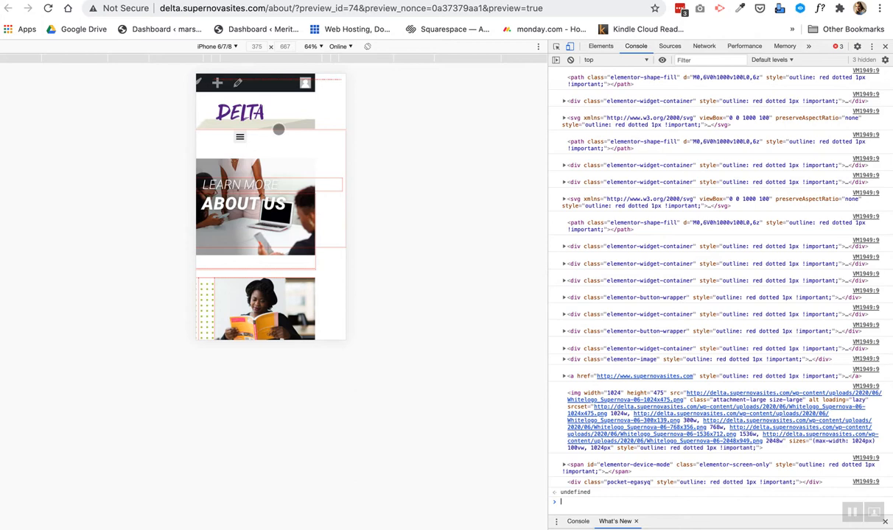
{"action": "left_click", "coordinate": [601, 45]}
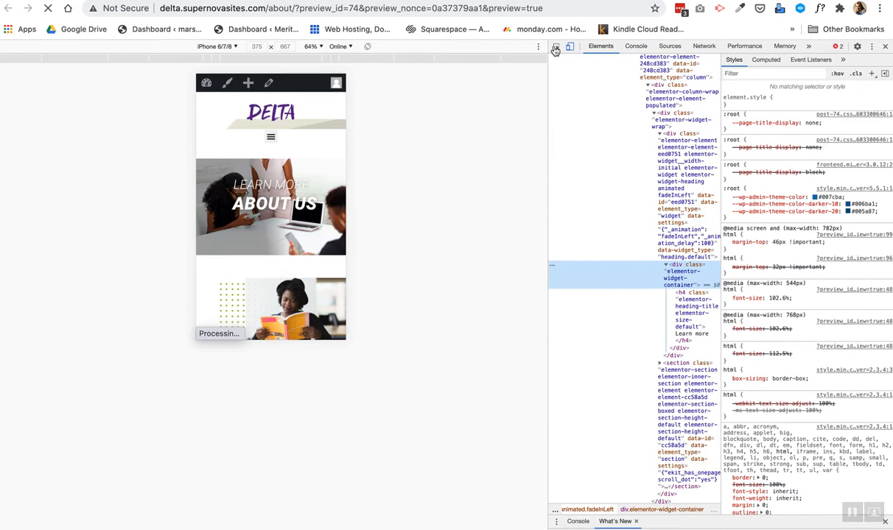
Use the Elements picker to inspect the About page heading's font and margin styles.
{"action": "left_click", "coordinate": [635, 46]}
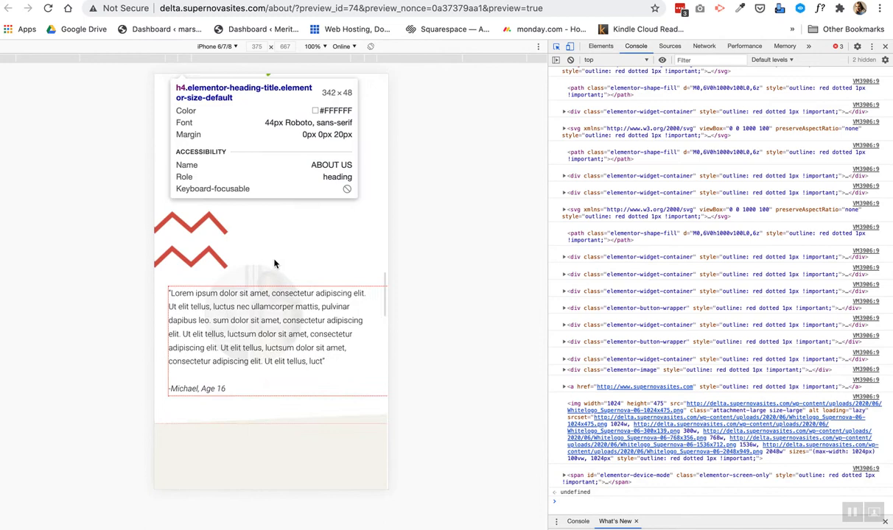
Scroll the 100% iPhone preview down to the donate footer with contact details and social links.
{"action": "scroll", "scroll_direction": "down", "scroll_amount": 3}
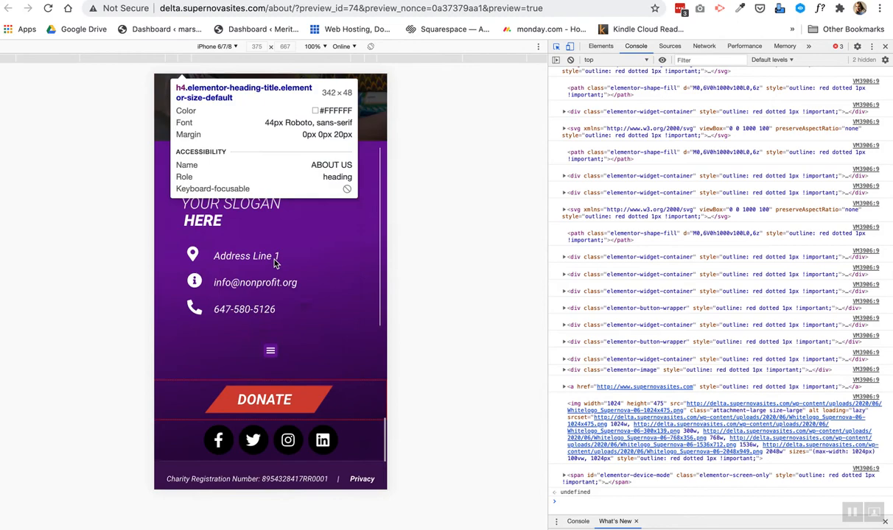